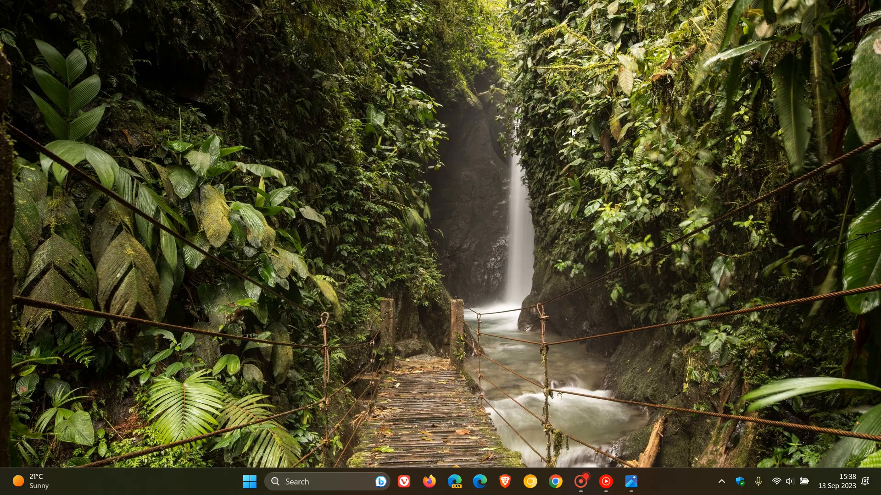
mouse_move(649, 341)
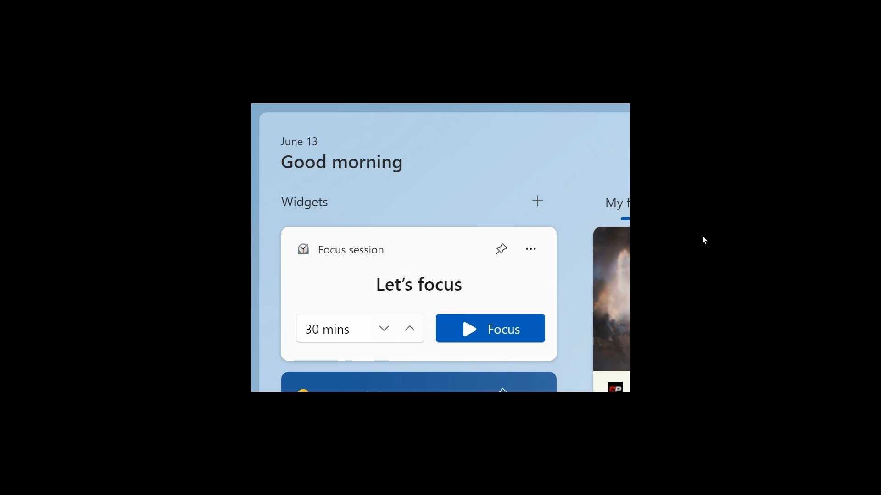
mouse_move(625, 231)
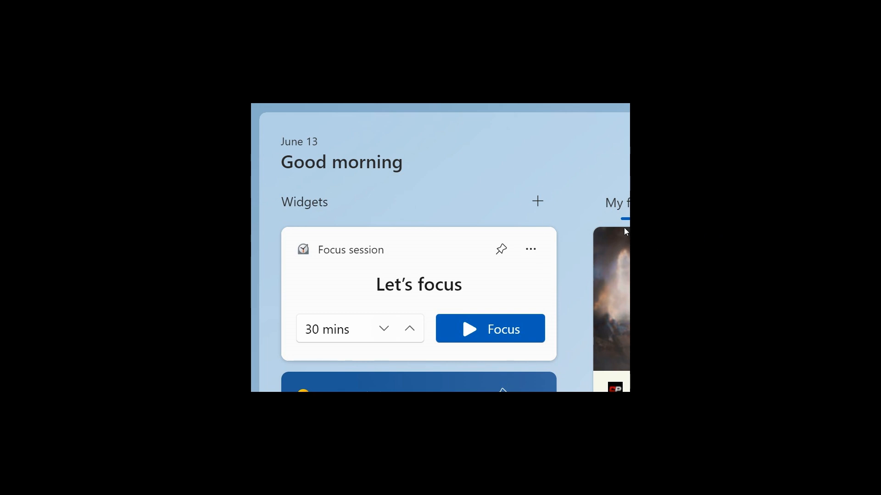
mouse_move(582, 189)
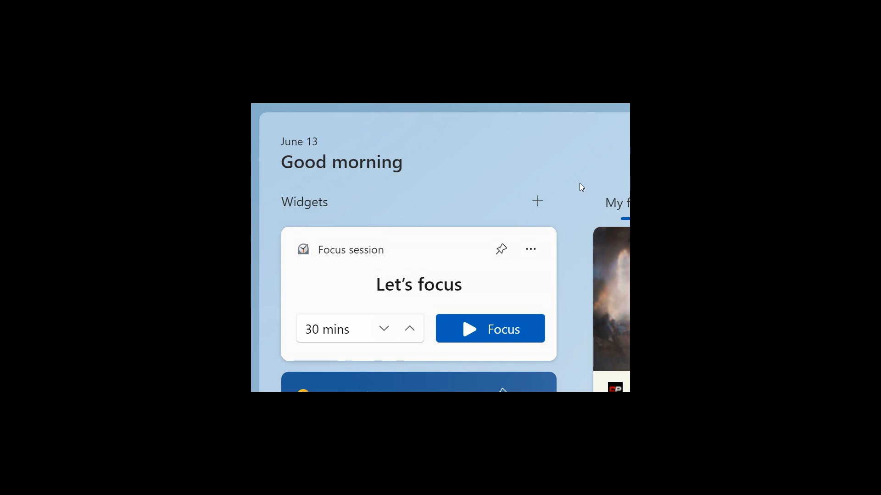
mouse_move(428, 260)
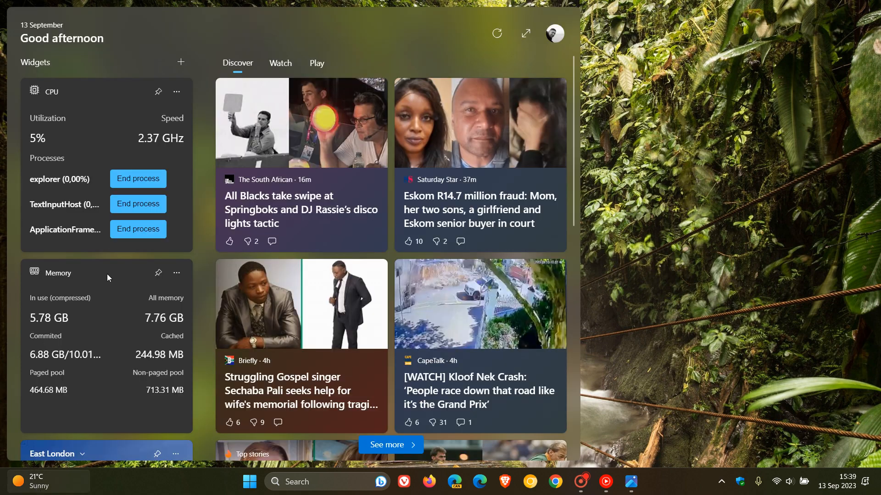
Step: Browse the Pin widgets gallery, then close it and the widget board
click(180, 62)
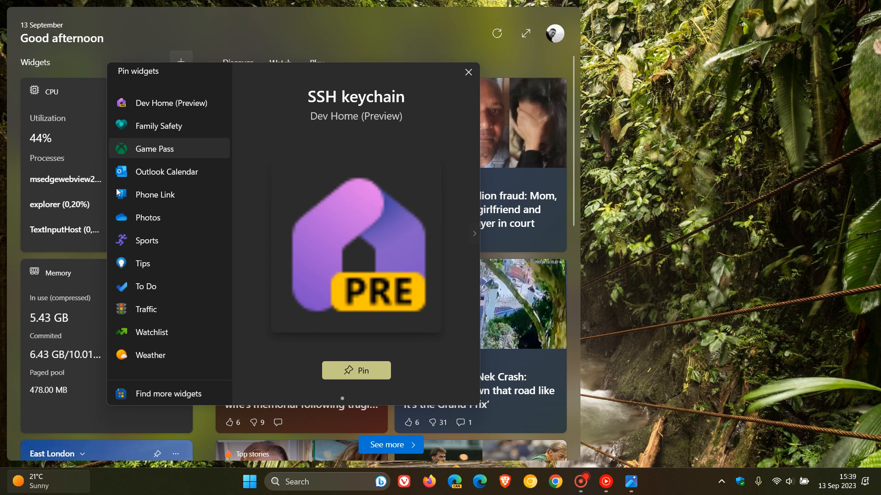
mouse_move(454, 106)
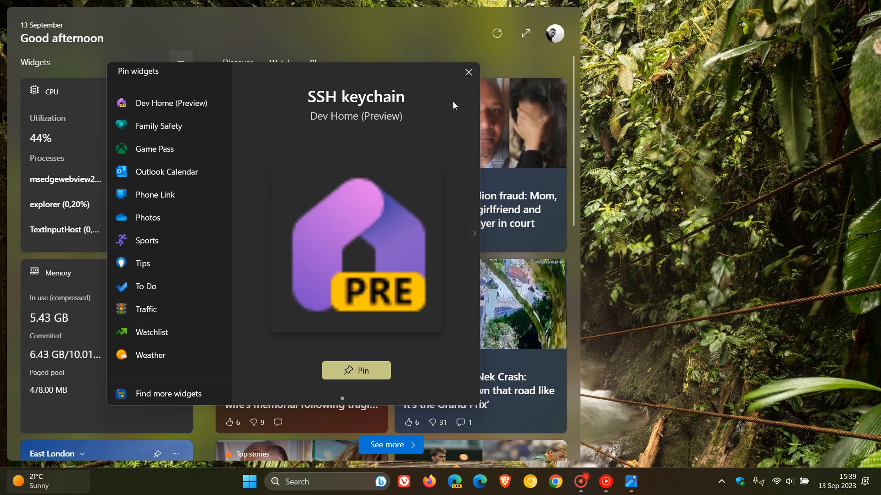
mouse_move(468, 72)
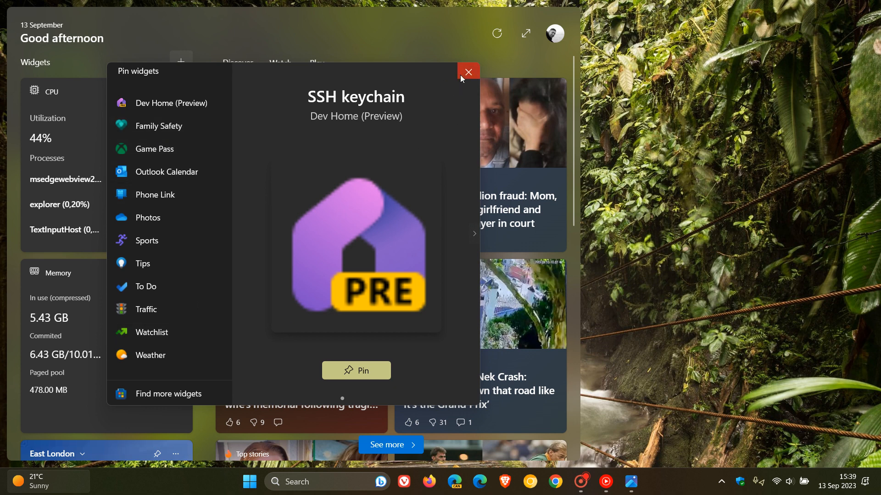
click(467, 72)
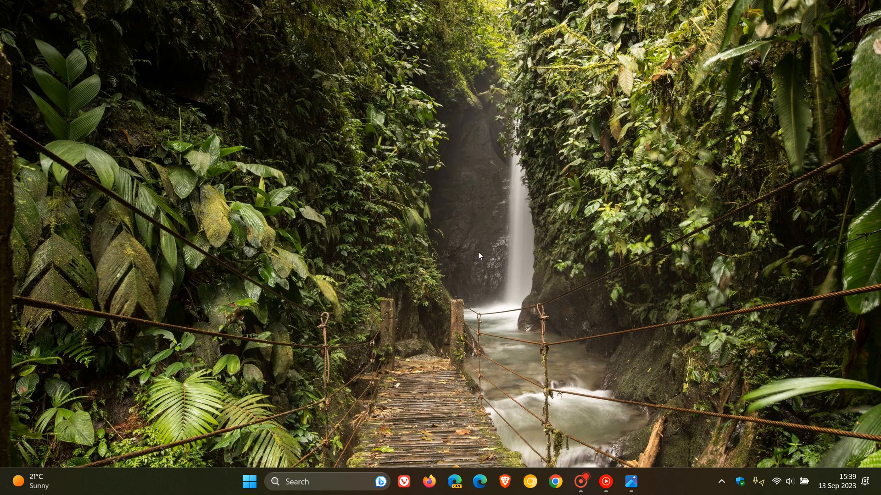
mouse_move(559, 177)
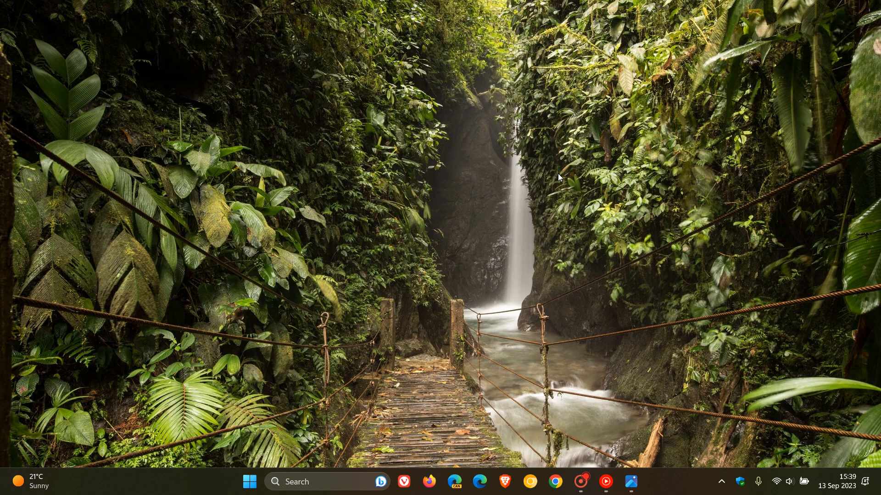
mouse_move(583, 280)
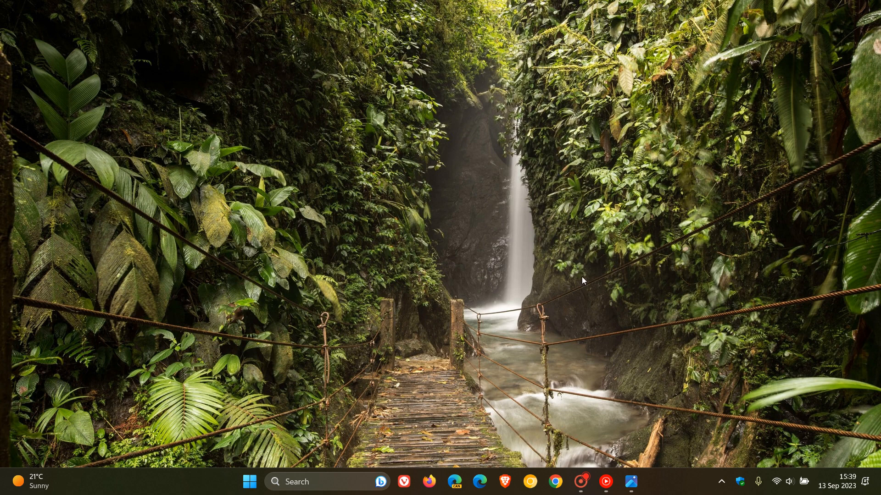
mouse_move(567, 215)
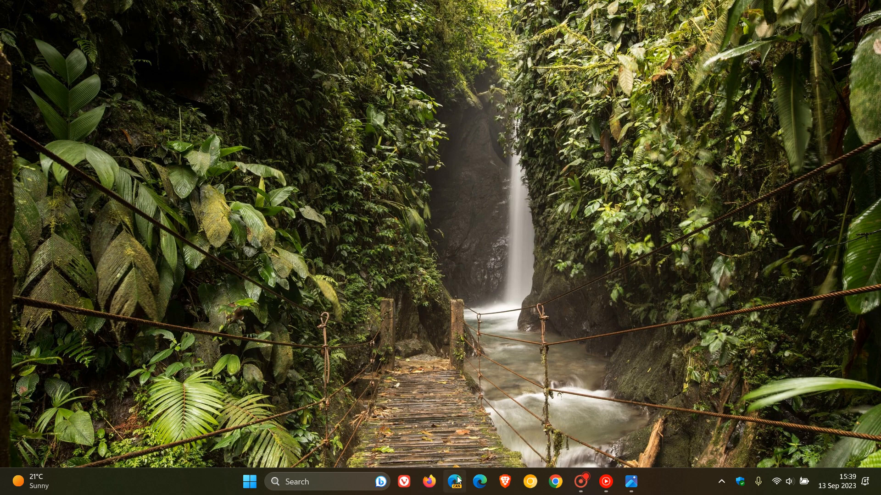
mouse_move(604, 272)
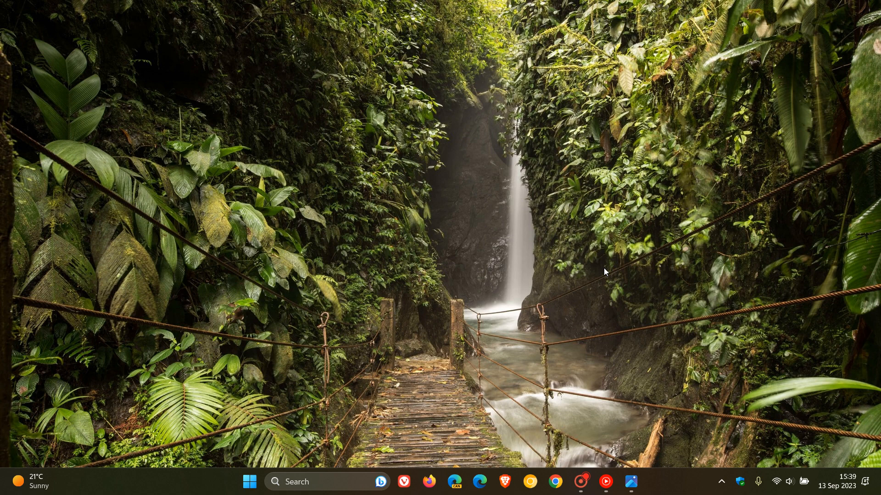
click(249, 482)
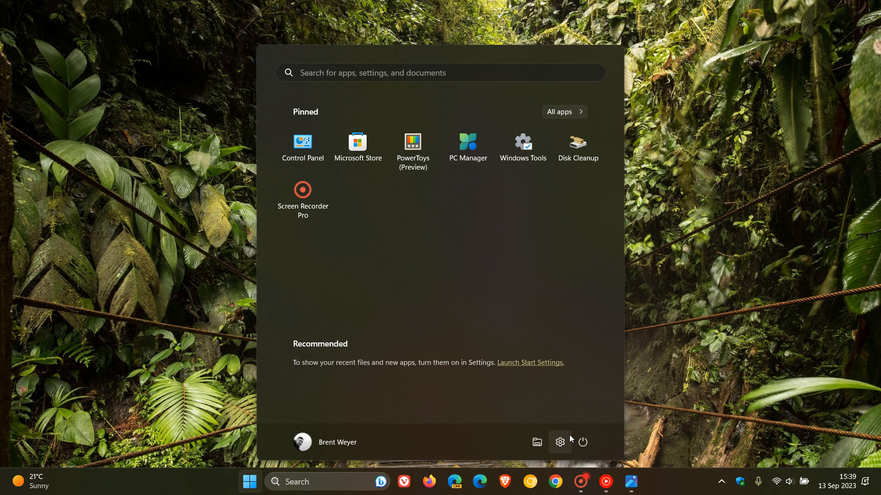
Step: Open Settings from Start and go to the Bluetooth & devices page
click(559, 442)
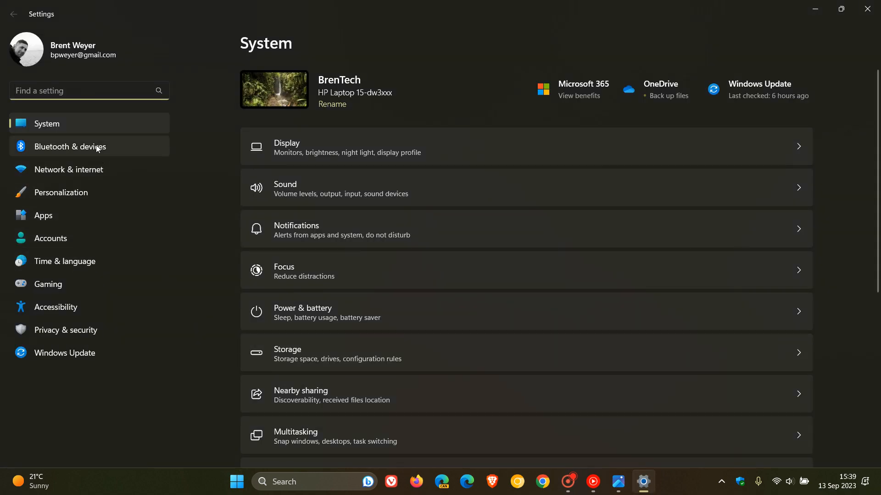
click(70, 147)
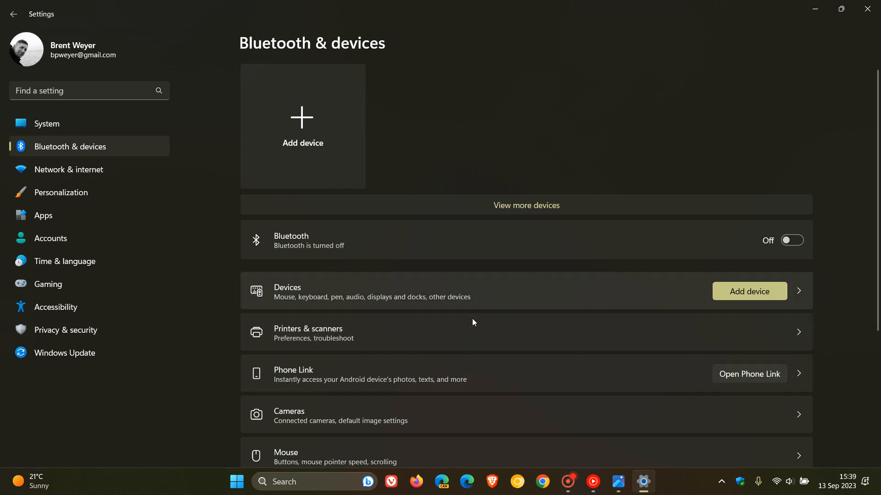
mouse_move(561, 289)
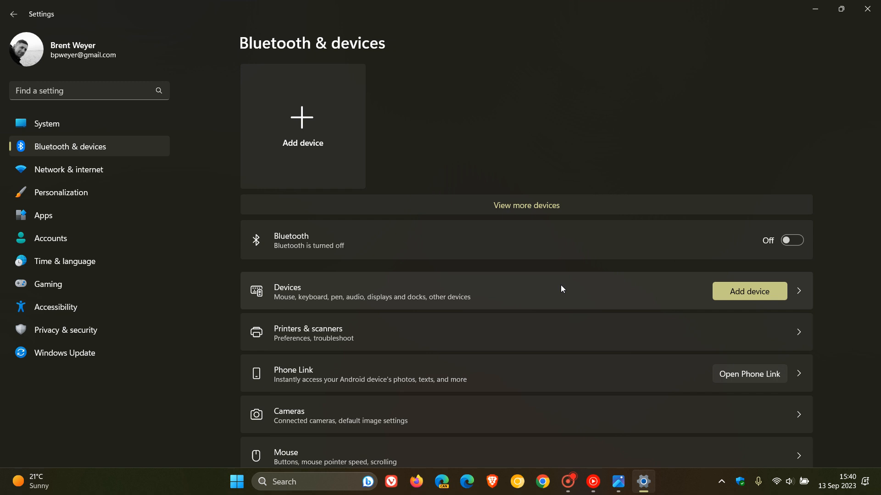
mouse_move(816, 9)
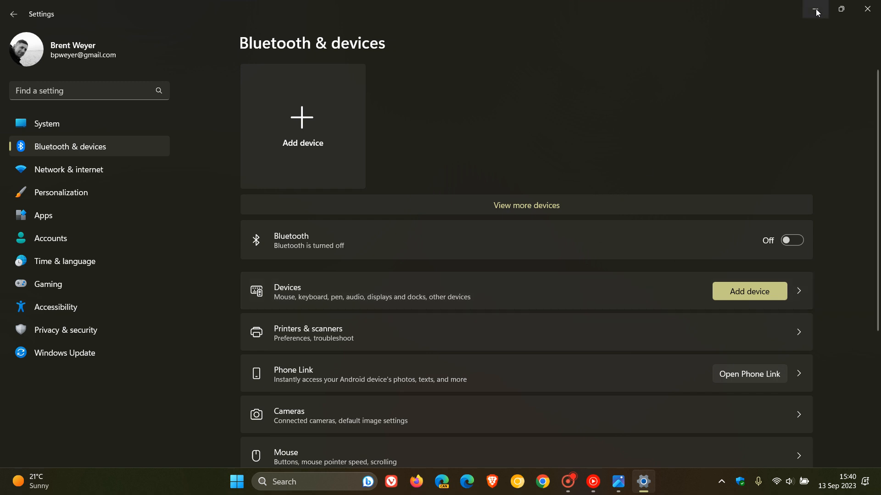
Step: Minimize the Settings window to the taskbar, revealing the waterfall desktop
click(817, 9)
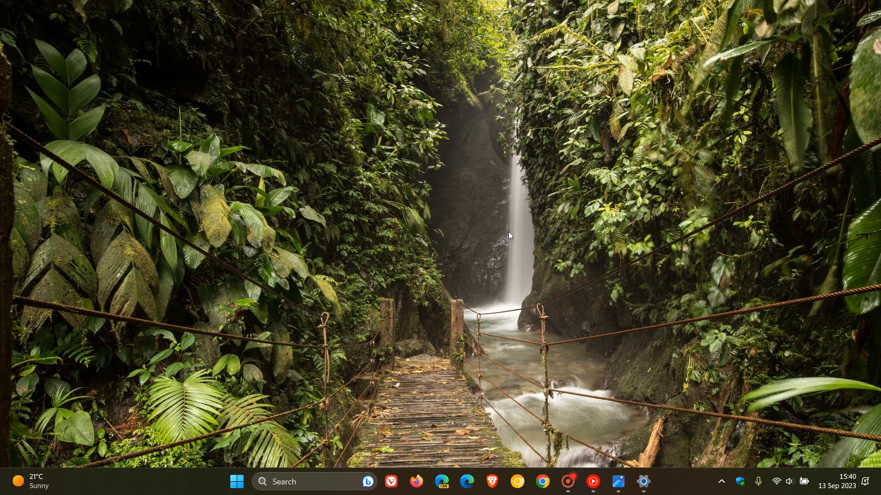
mouse_move(543, 161)
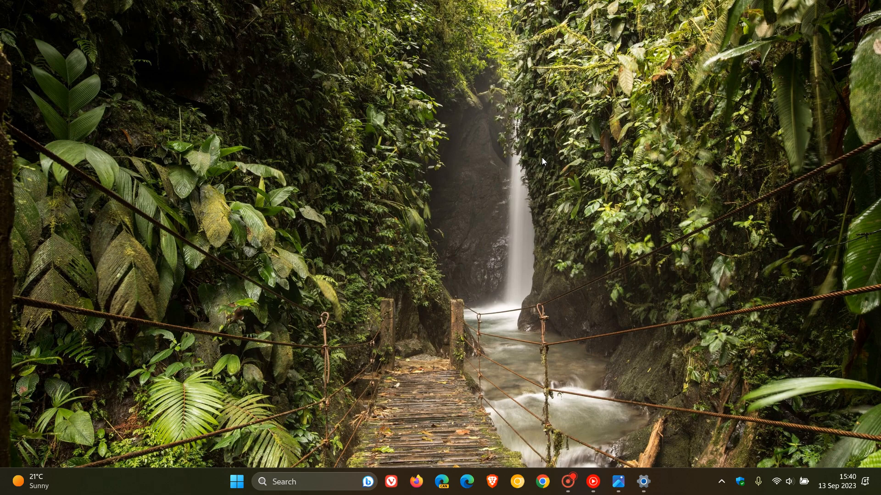
mouse_move(533, 205)
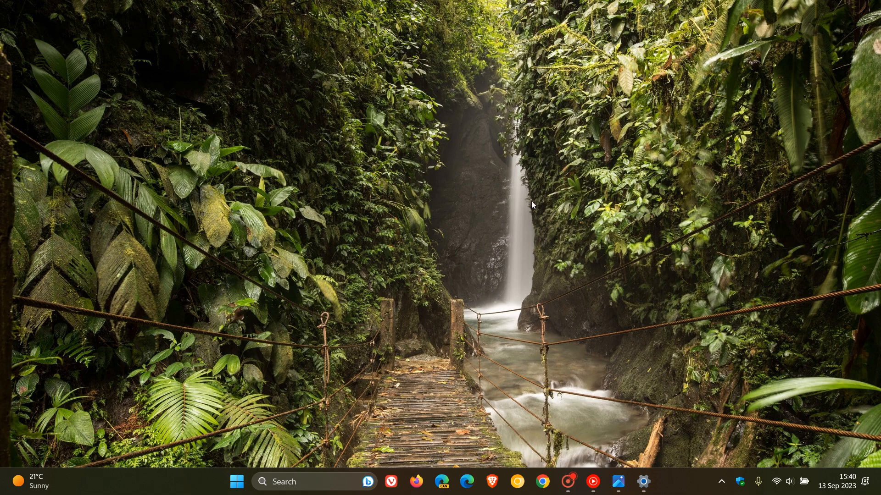